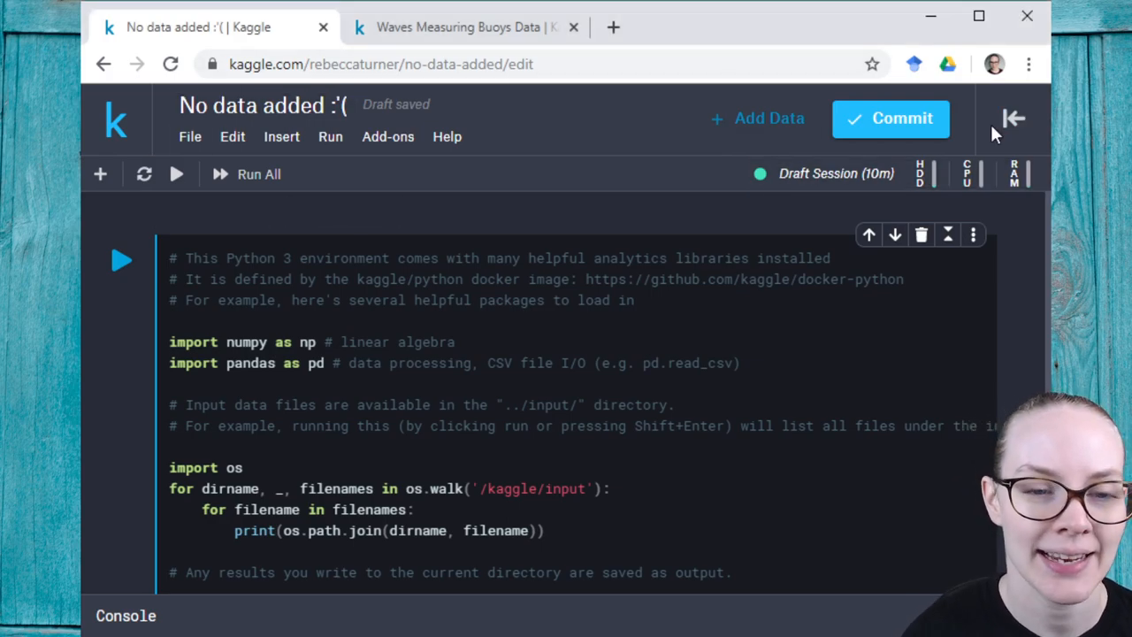
# Step: Show and hide the notebook side panel, then open the Add Data panel
pyautogui.click(1014, 117)
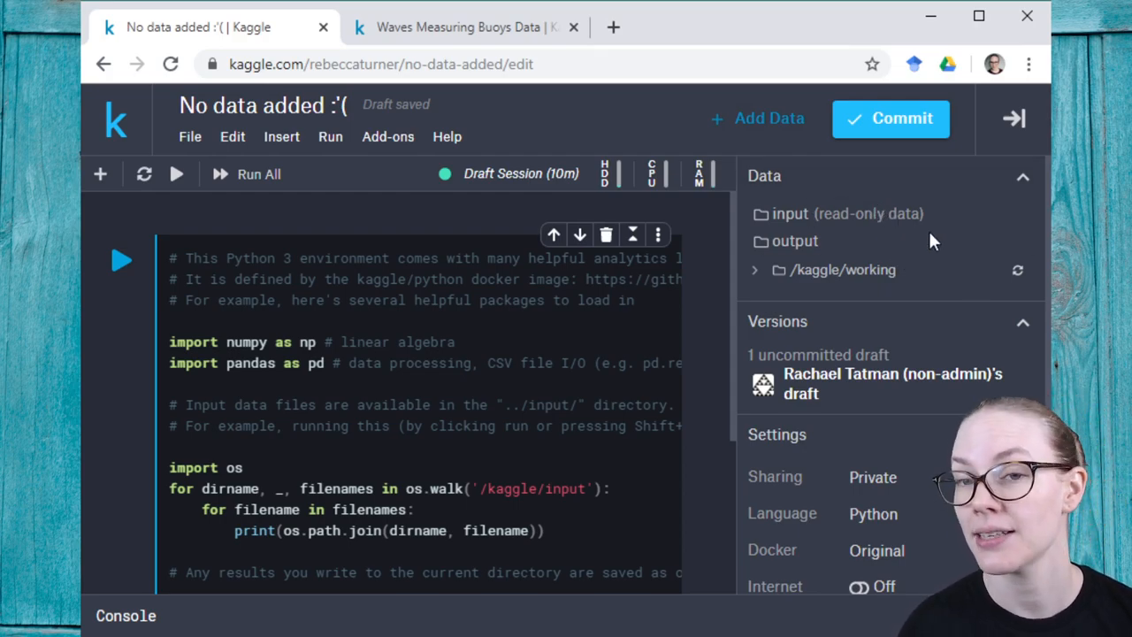
pyautogui.moveTo(708, 177)
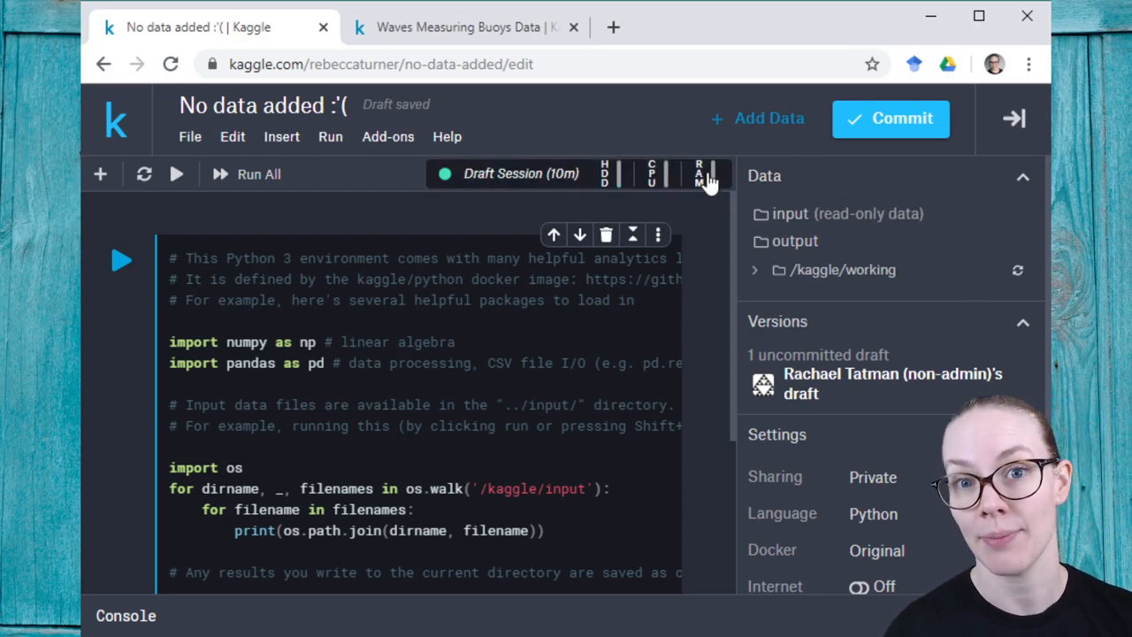
pyautogui.click(1015, 118)
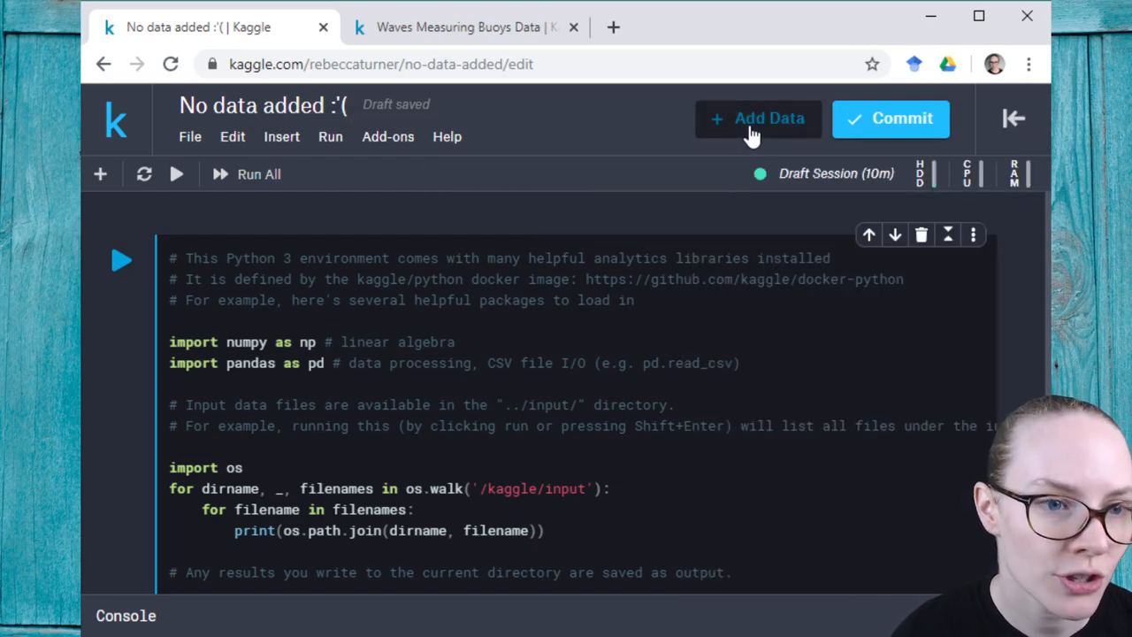
pyautogui.moveTo(777, 95)
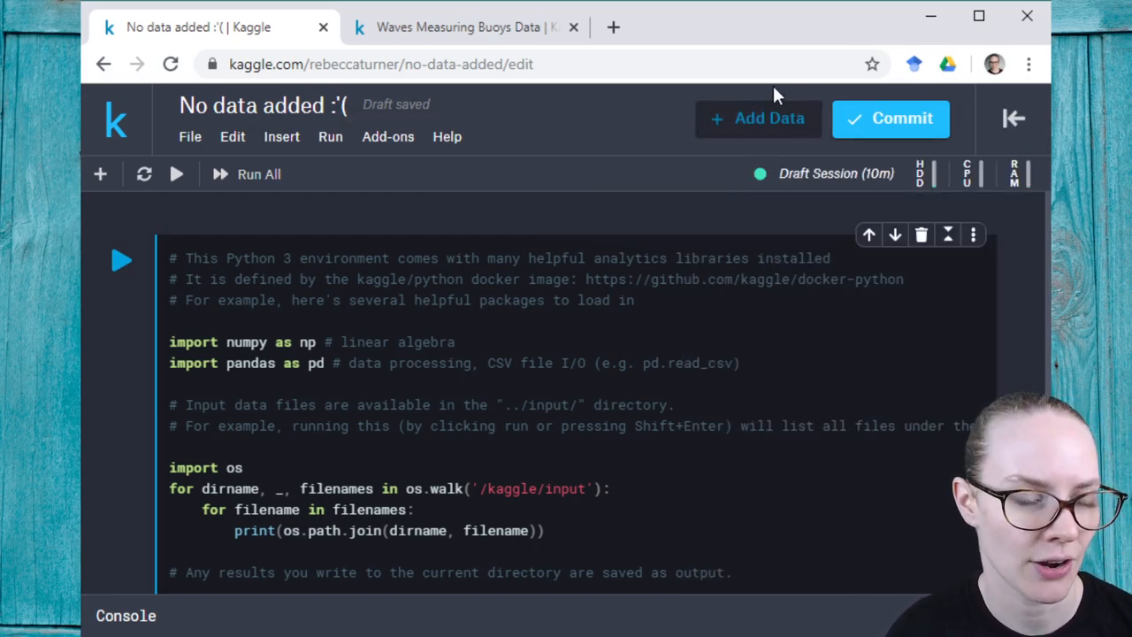
pyautogui.click(758, 118)
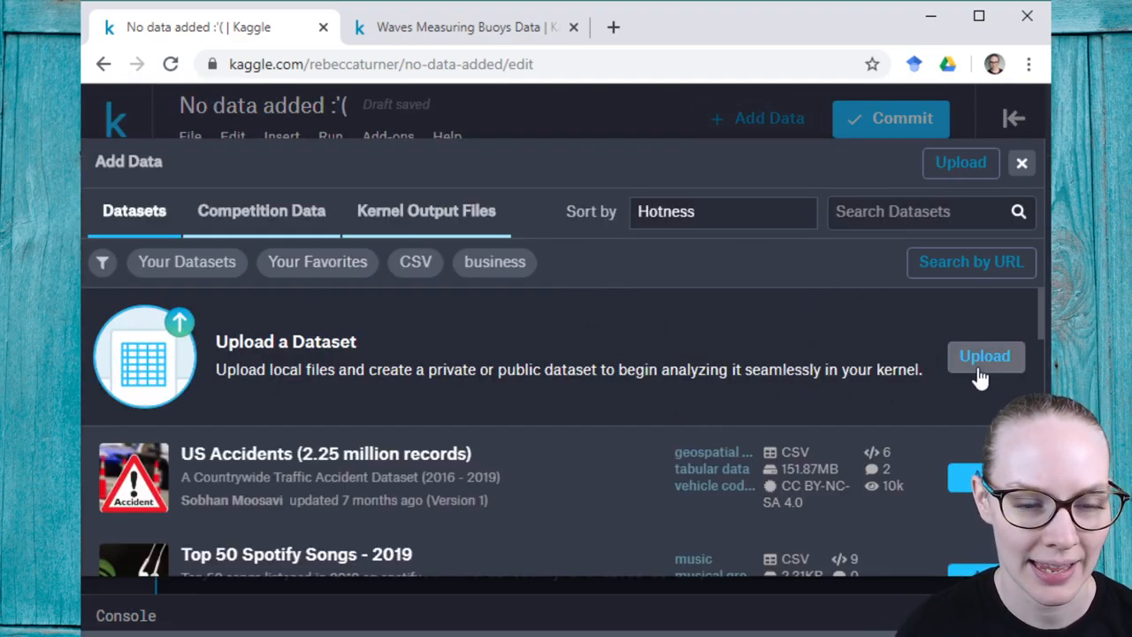
# Step: Start a new dataset upload and preview the remote URL, GitHub and notebook output sources
pyautogui.click(985, 356)
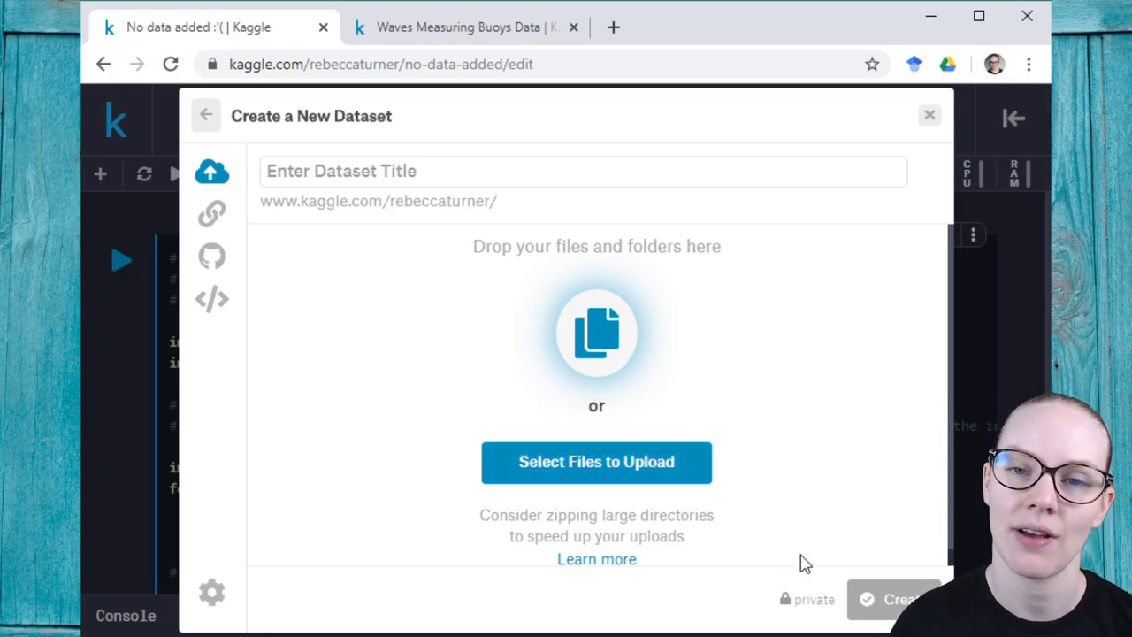
pyautogui.click(211, 212)
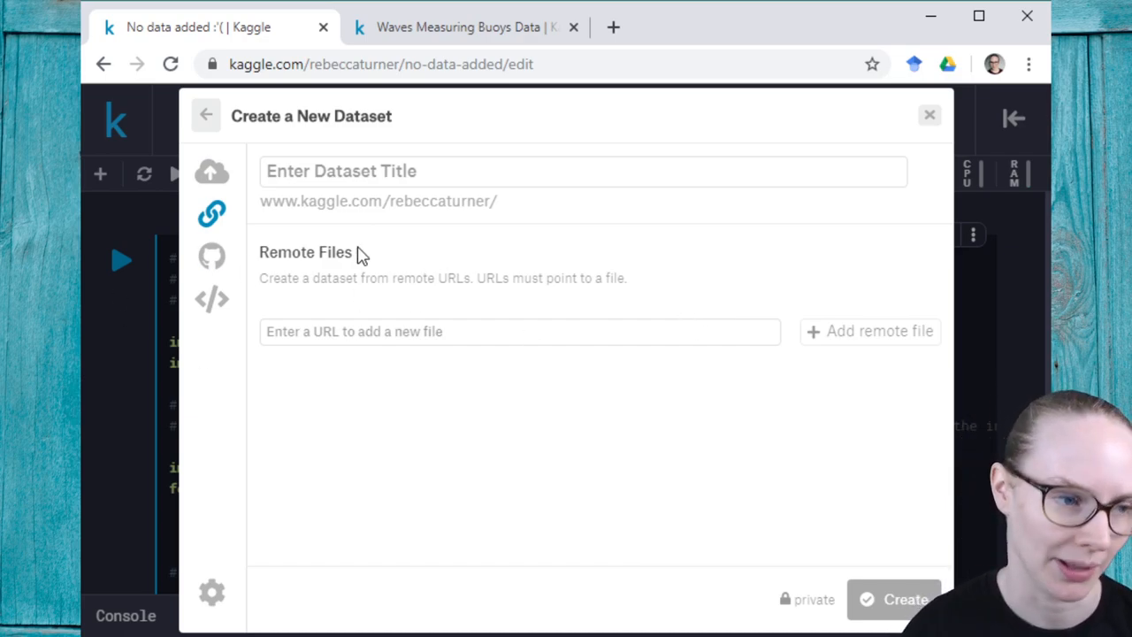
pyautogui.click(211, 256)
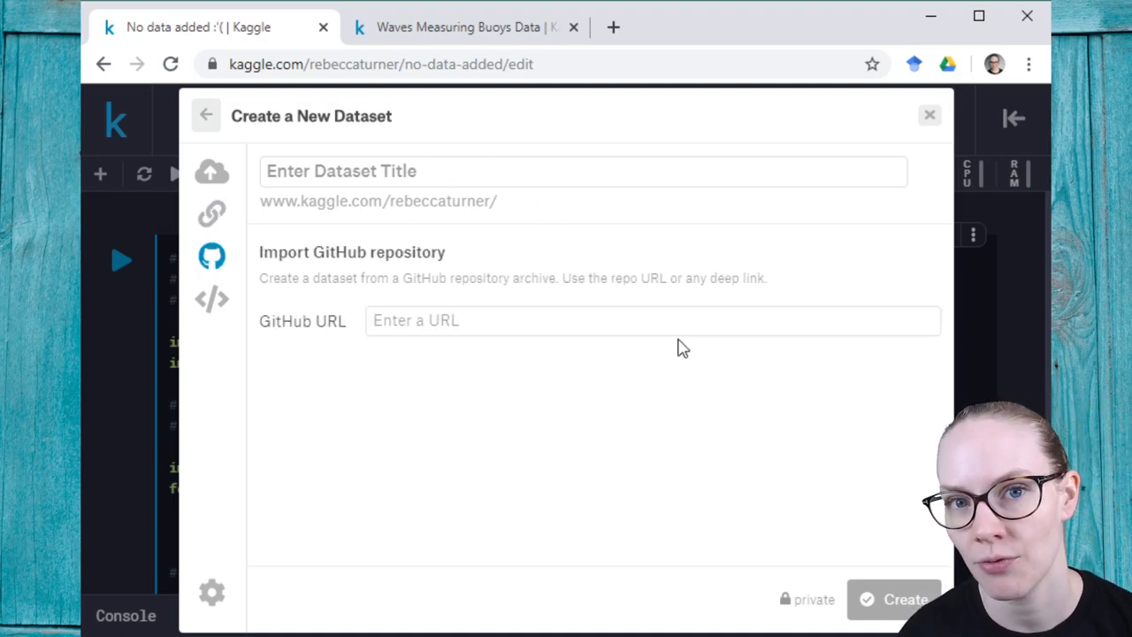
pyautogui.moveTo(624, 241)
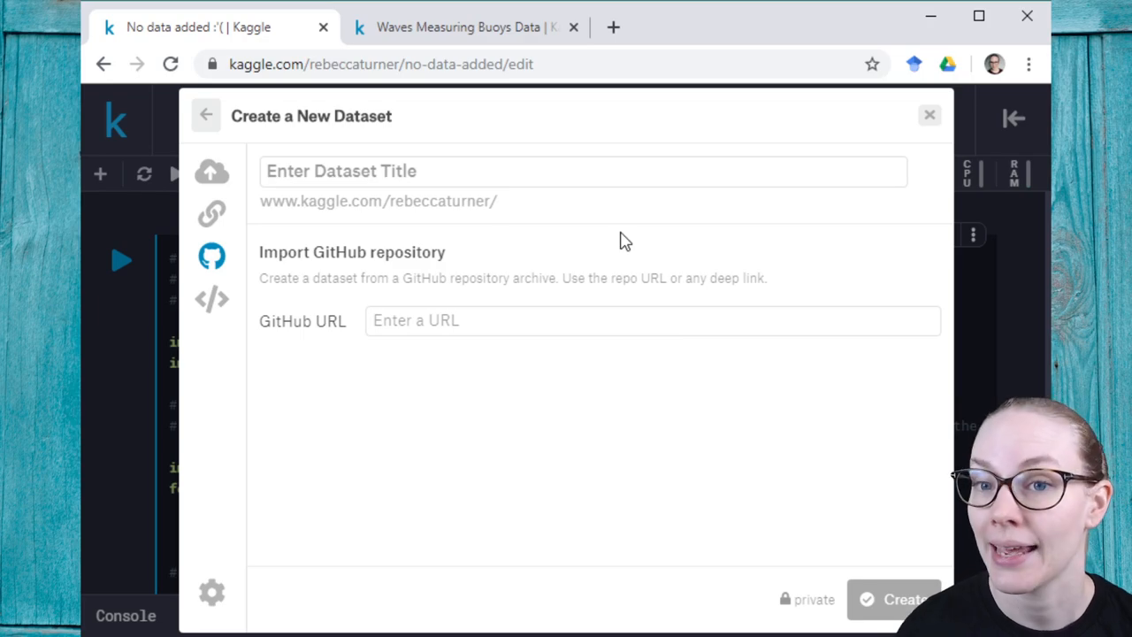
pyautogui.click(211, 299)
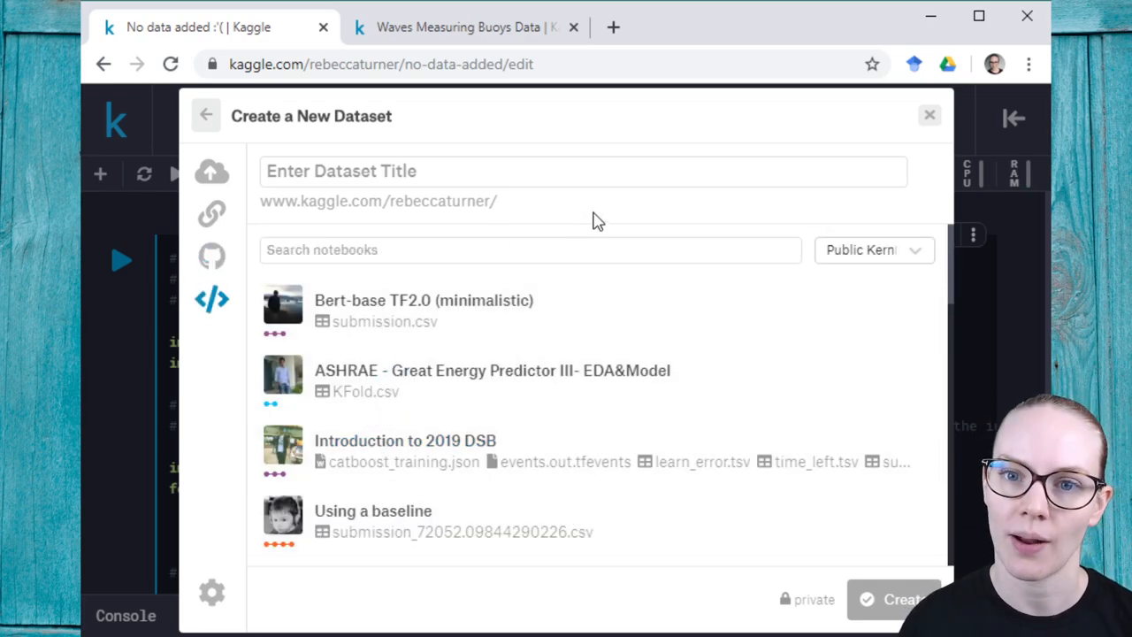
pyautogui.moveTo(730, 274)
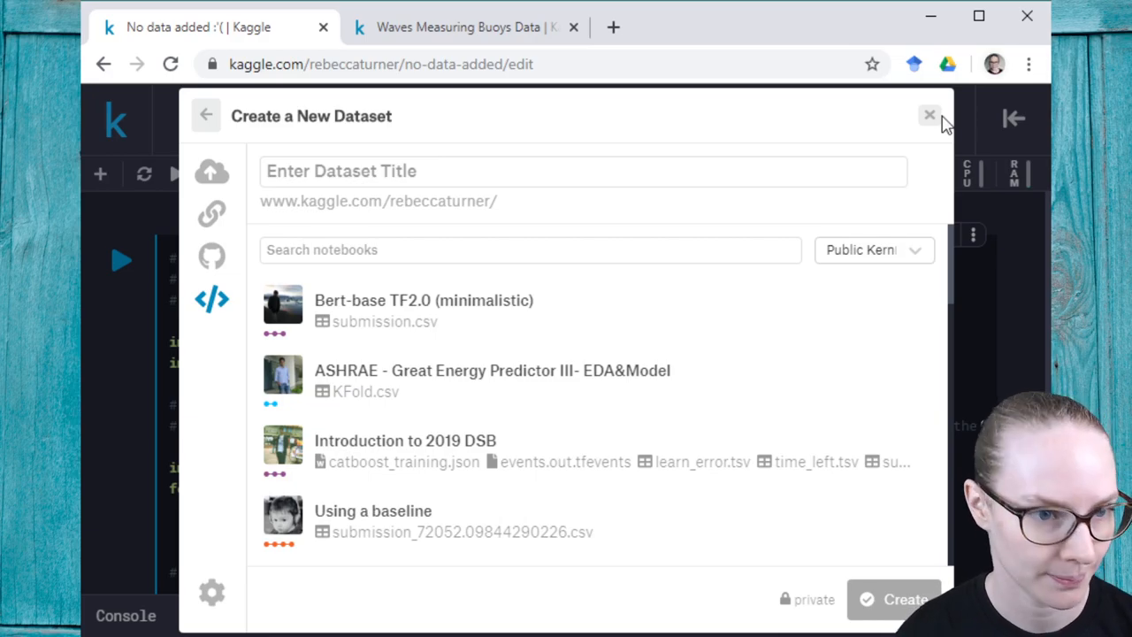
# Step: Close the new-dataset dialog and scroll through the available datasets
pyautogui.click(930, 115)
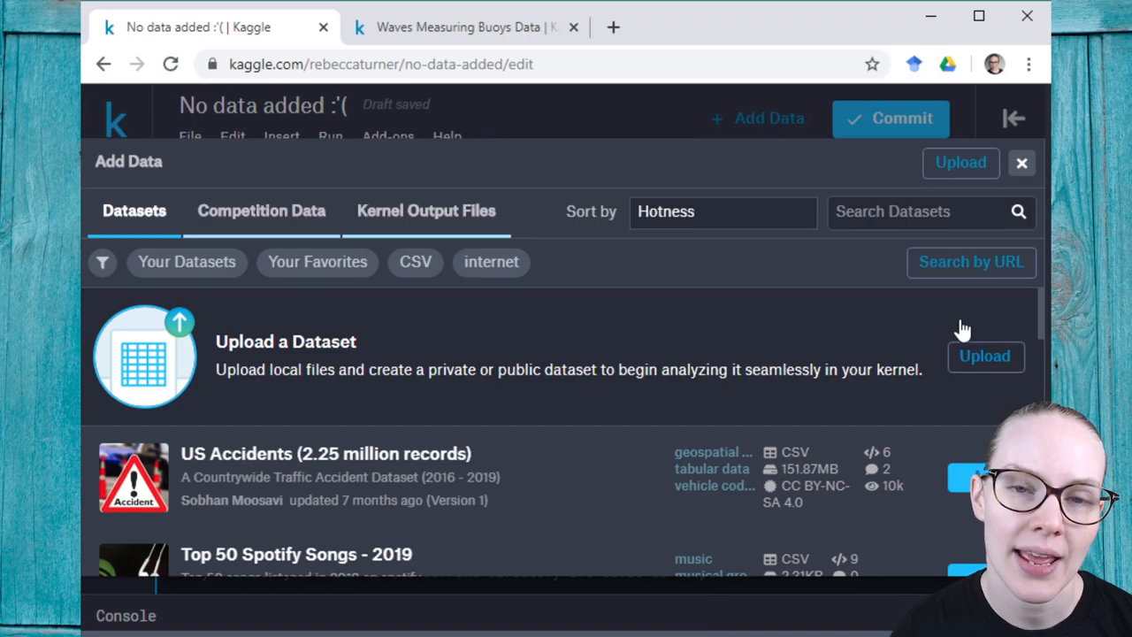
pyautogui.moveTo(525, 250)
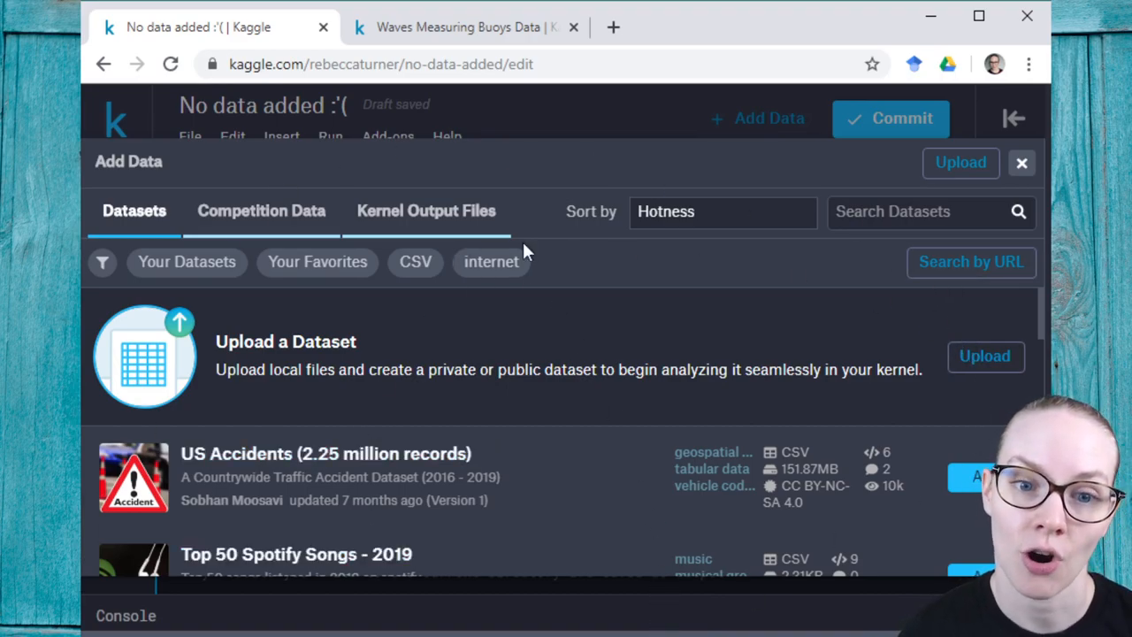
pyautogui.scroll(-3)
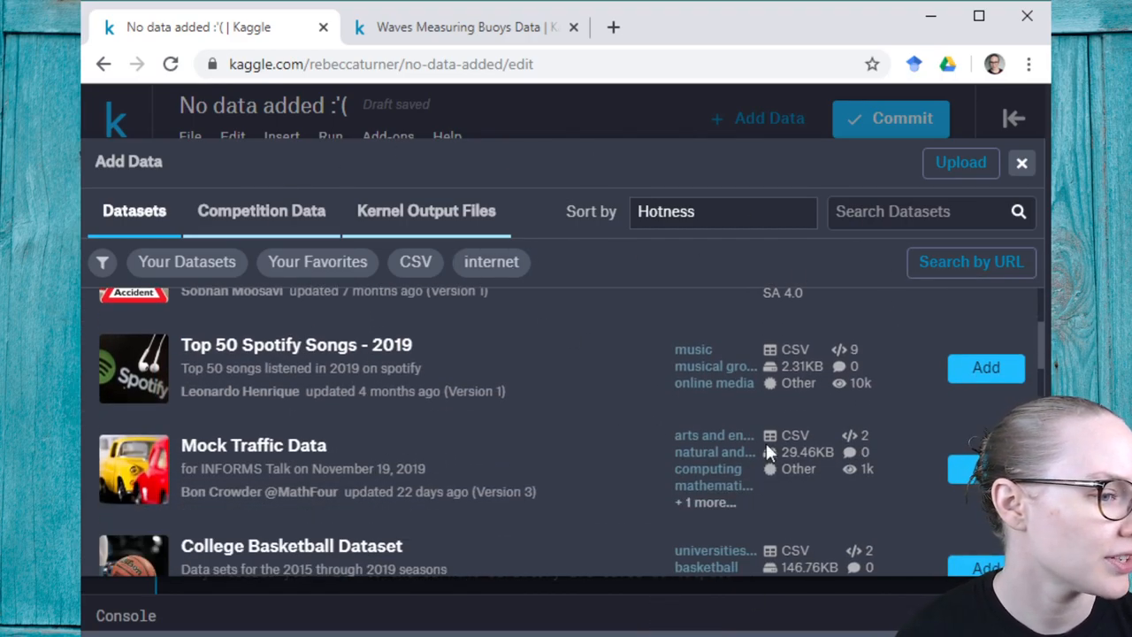
pyautogui.scroll(-3)
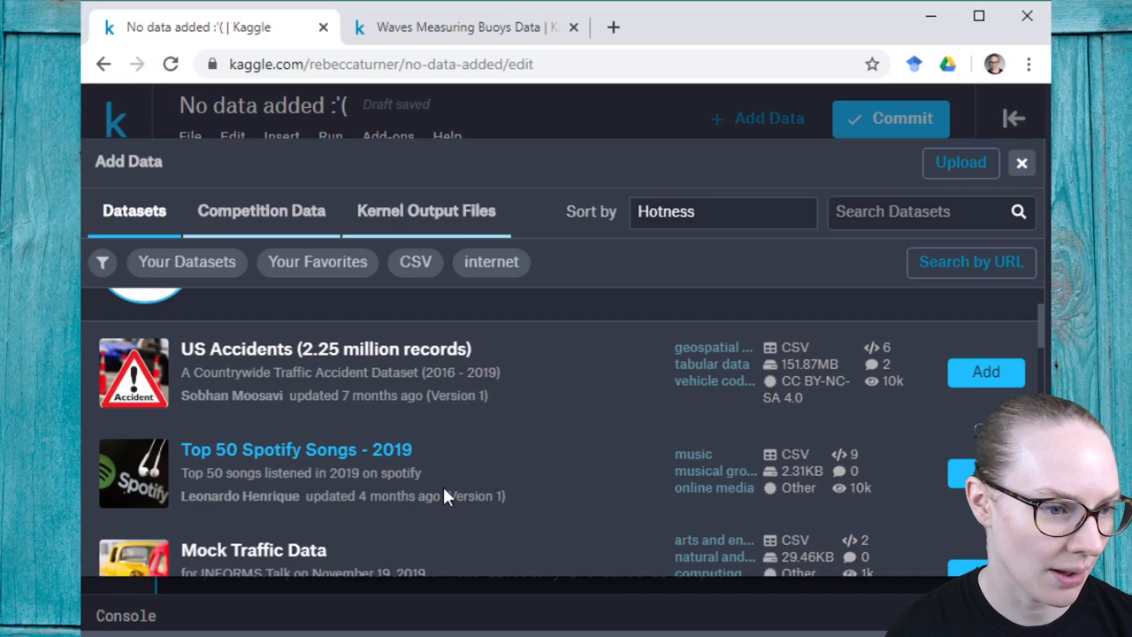
pyautogui.moveTo(703, 465)
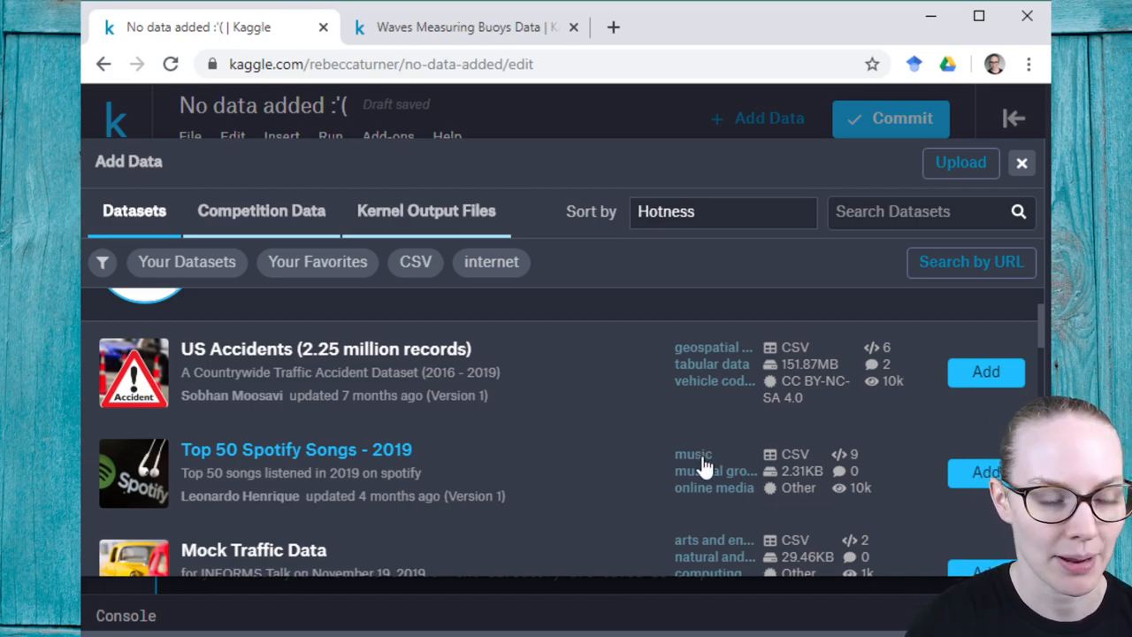
# Step: Filter datasets by the music tag, search 'music', then remove the music filter
pyautogui.click(693, 453)
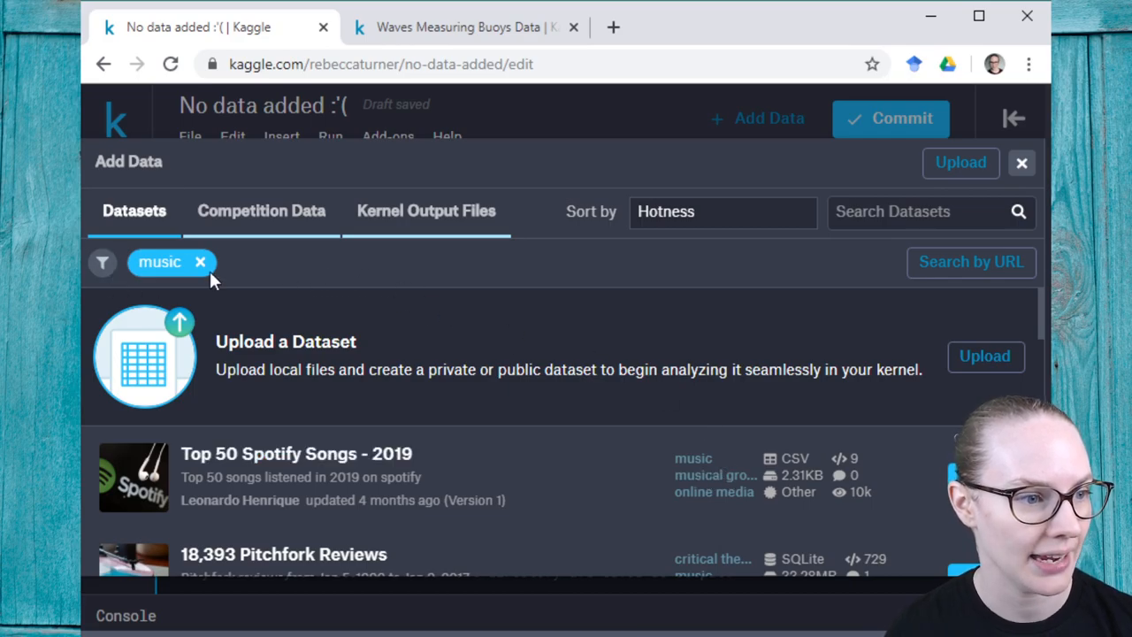
pyautogui.scroll(-3)
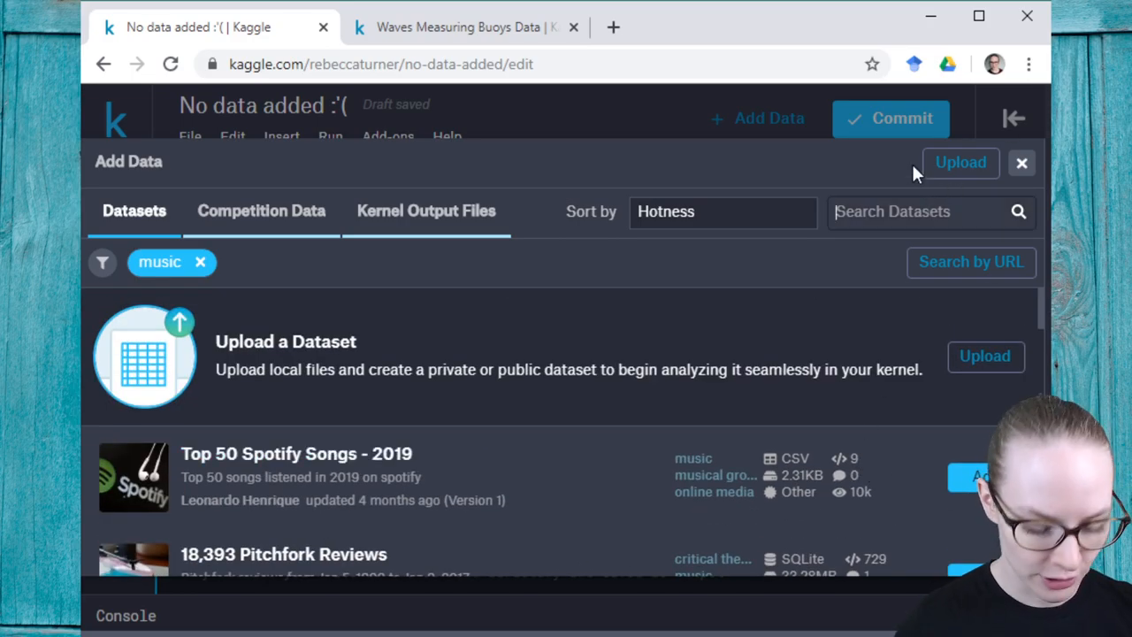
pyautogui.write('music')
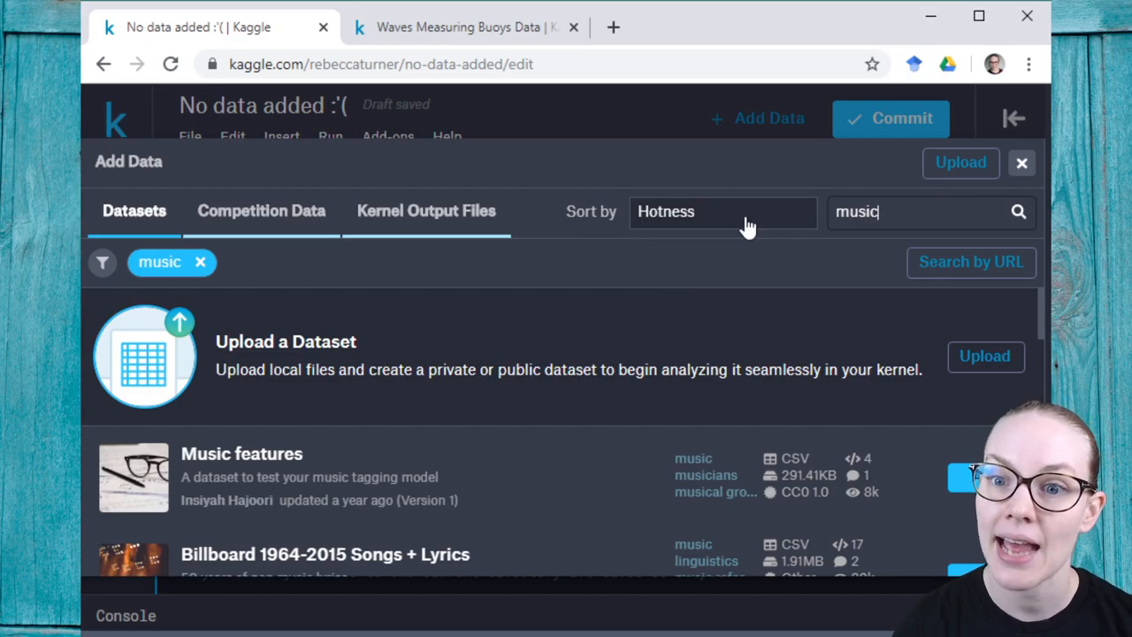
pyautogui.scroll(-3)
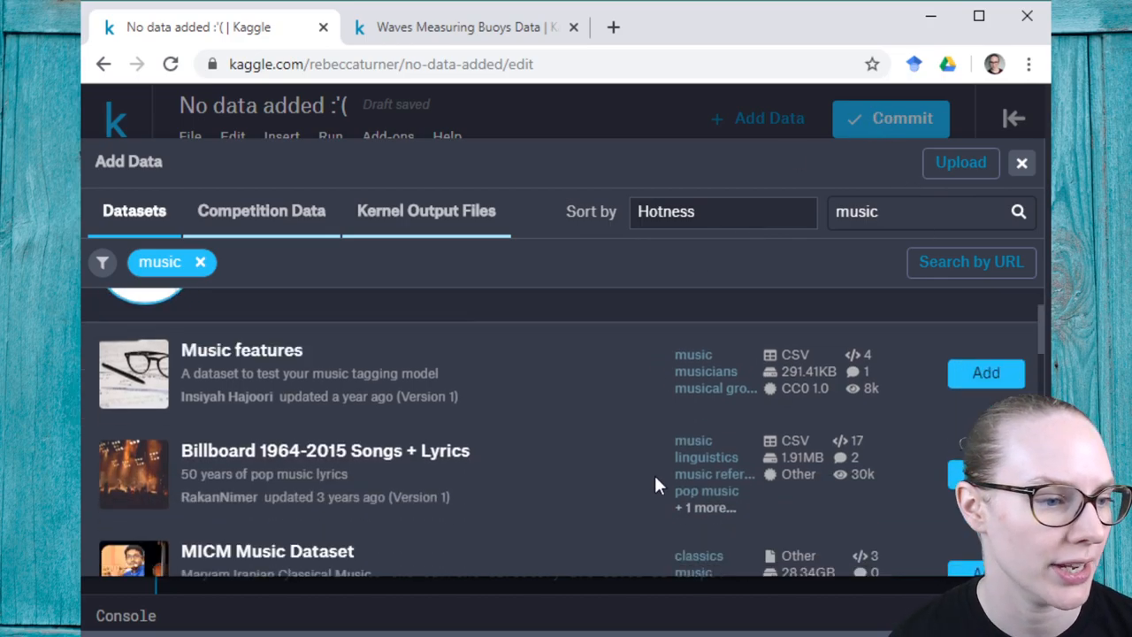
pyautogui.scroll(-3)
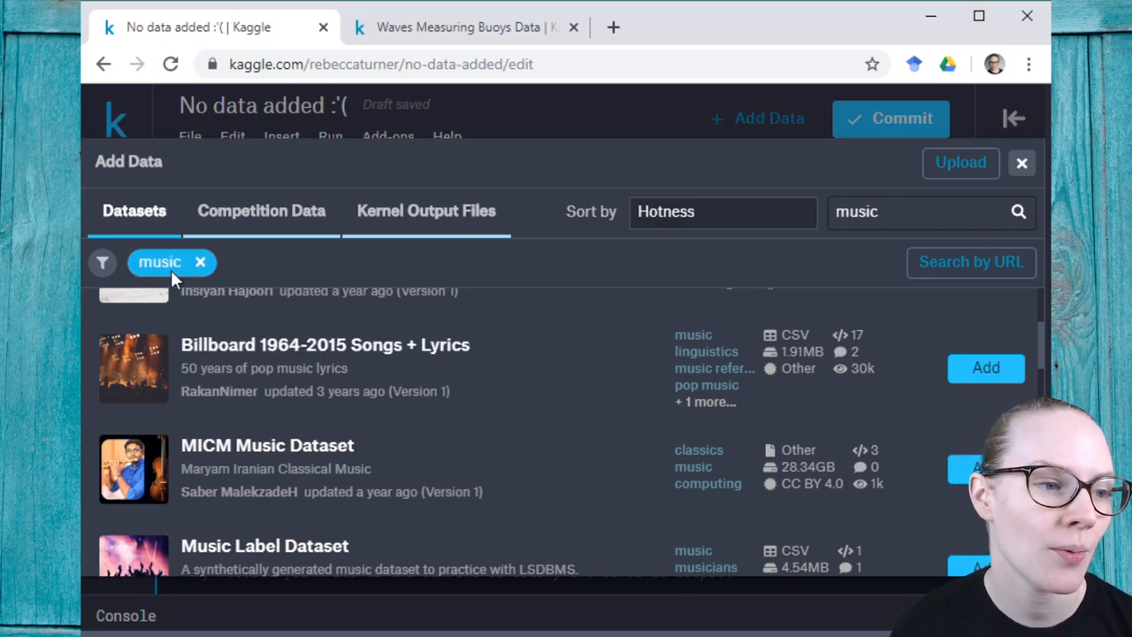
pyautogui.click(200, 261)
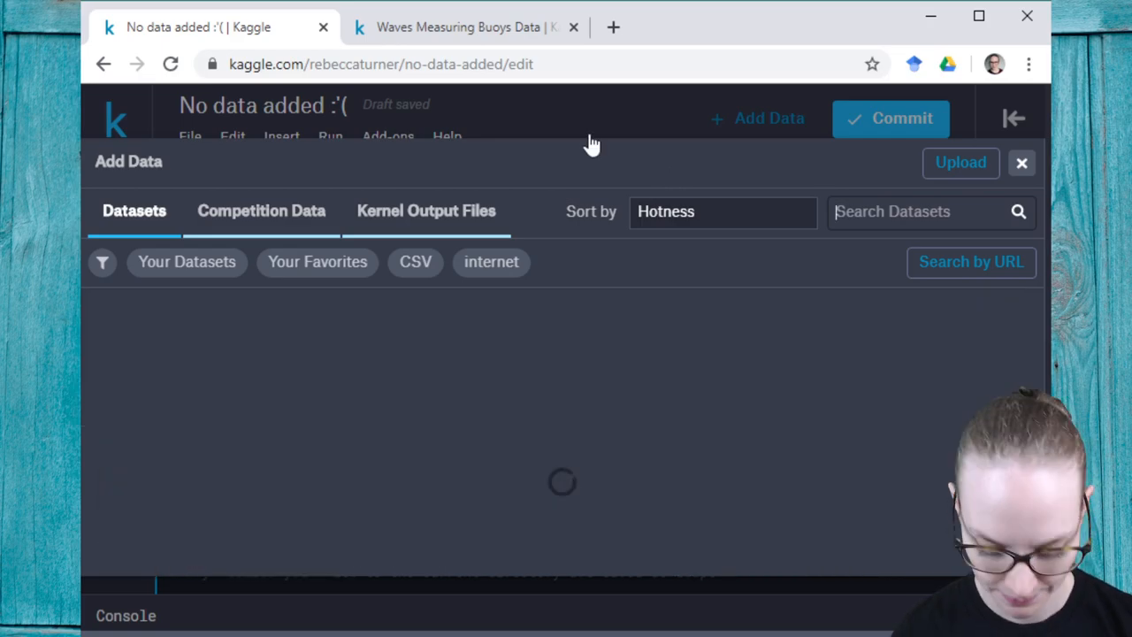
# Step: Search Add Data by URL with the jolasa/waves-measuring-buoys-data-mooloolaba dataset address
pyautogui.click(971, 261)
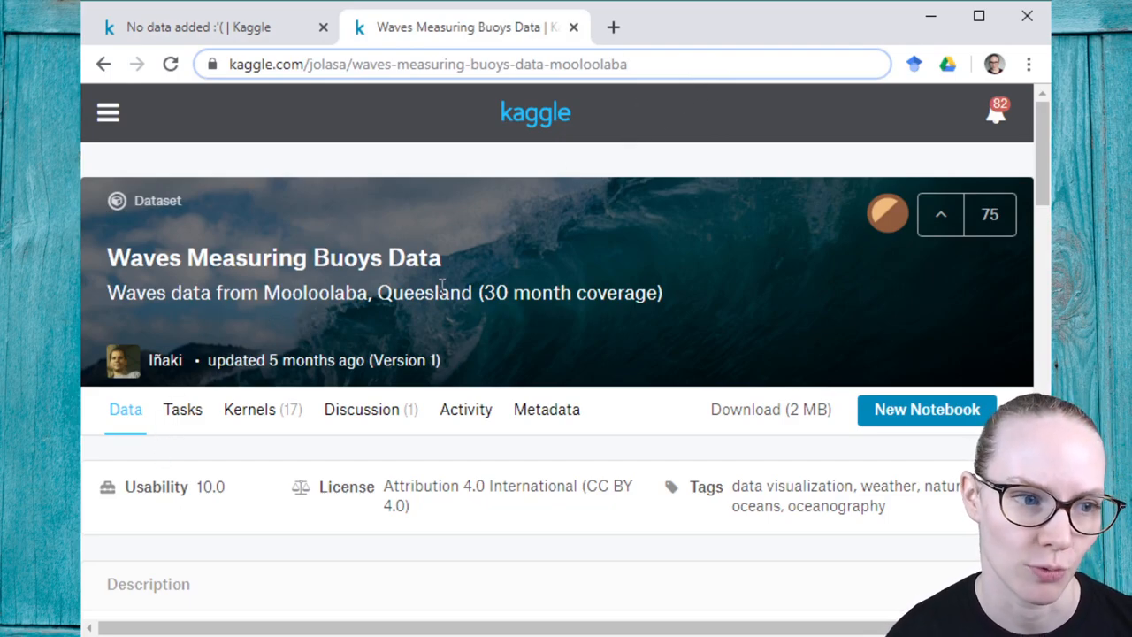
pyautogui.click(429, 63)
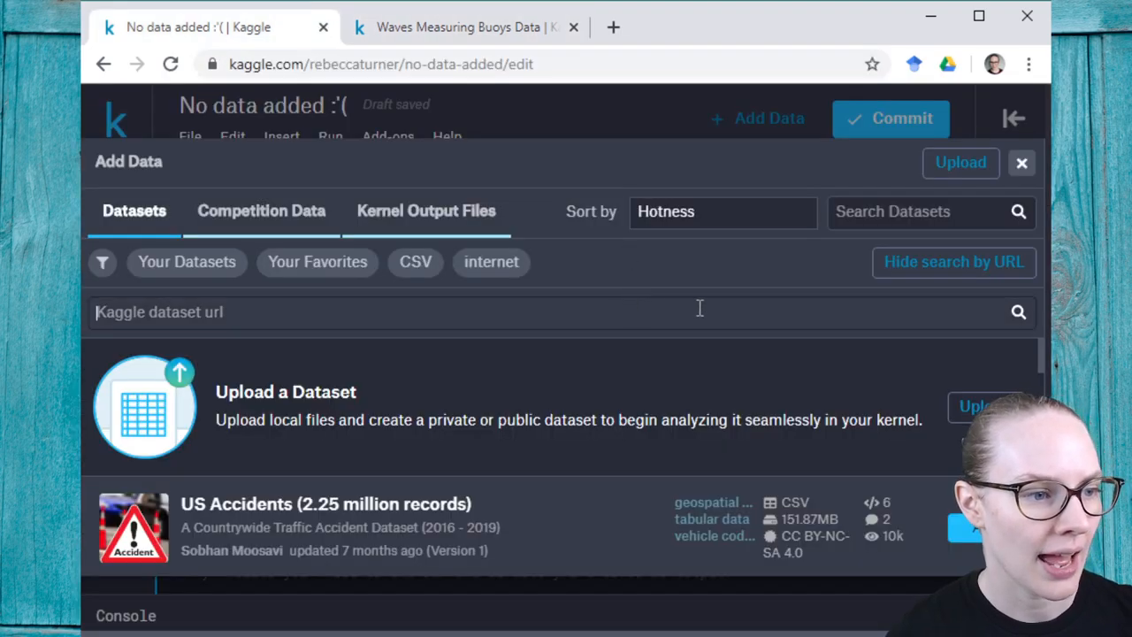
pyautogui.write('https://www.kaggle.com/jolasa/waves-measuring-buoys-data-mooloolaba')
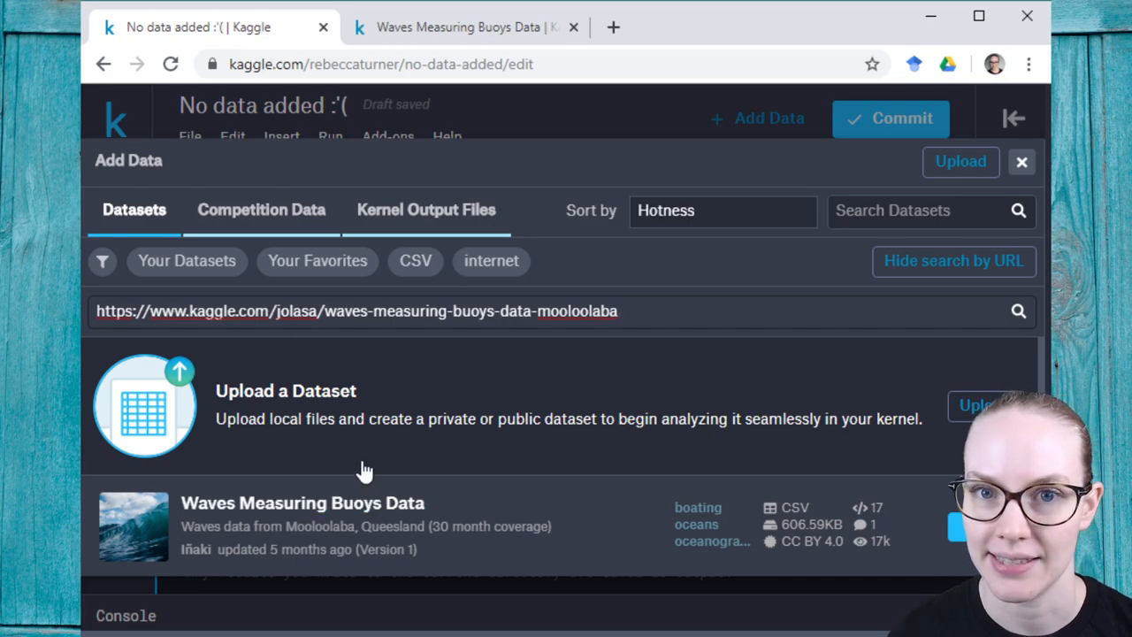
pyautogui.moveTo(392, 463)
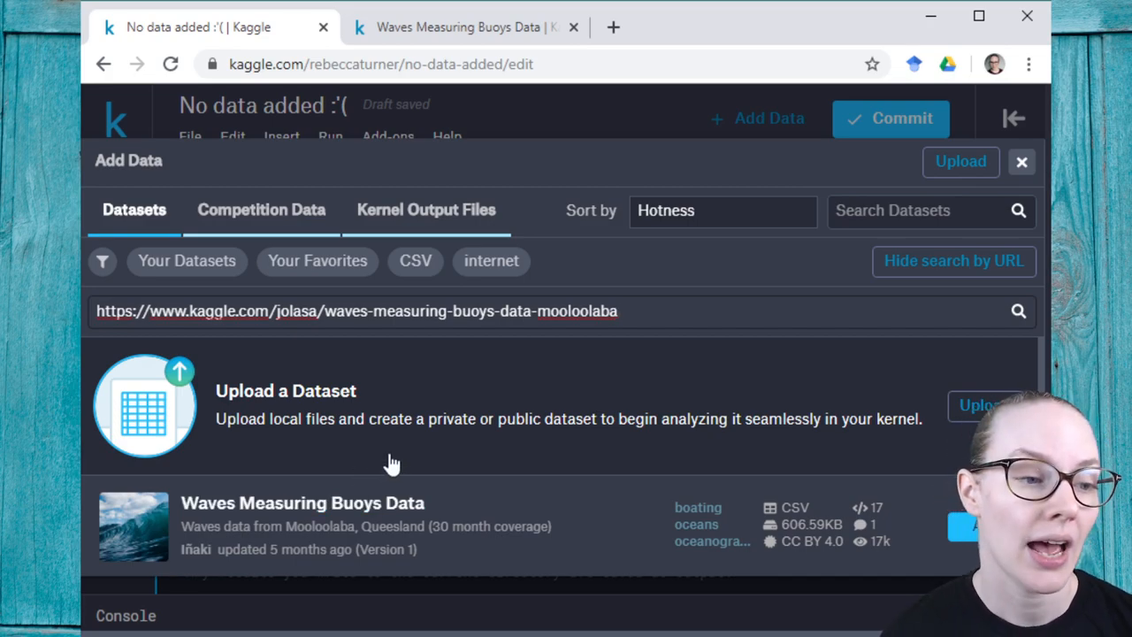
pyautogui.moveTo(360, 442)
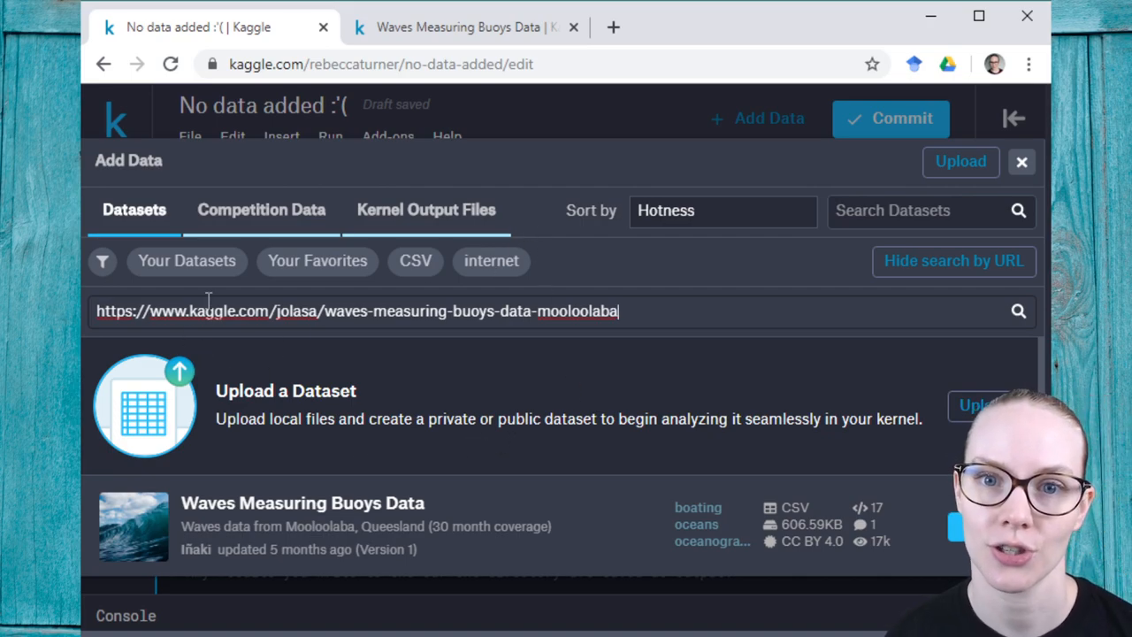
# Step: Show Competition Data, listing featured competitions like Deepfake Detection Challenge
pyautogui.click(261, 210)
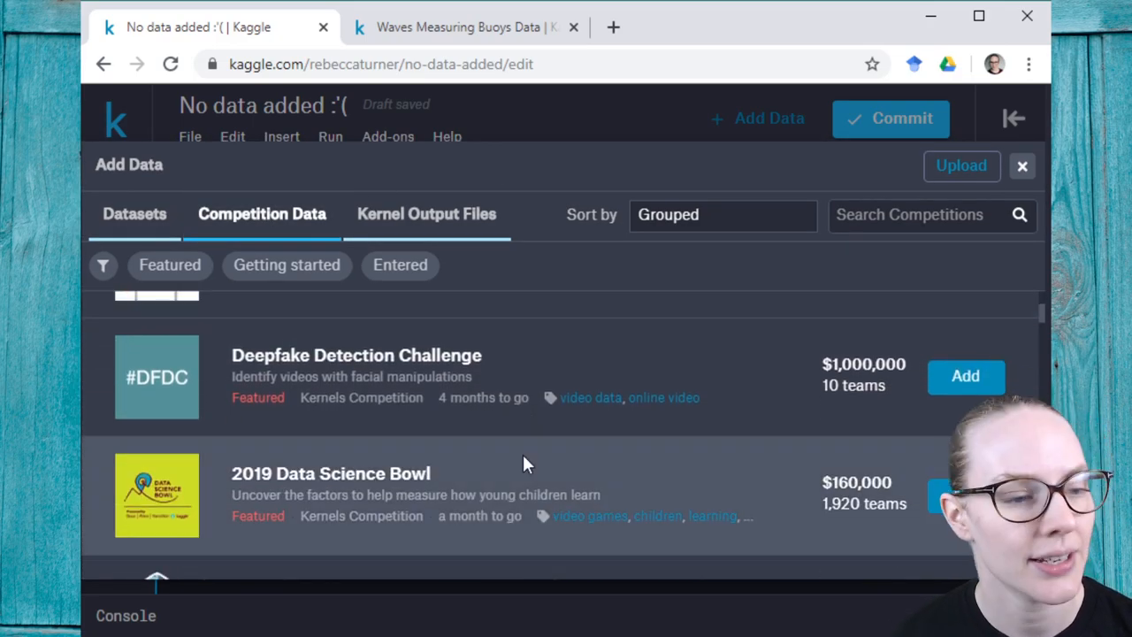
pyautogui.moveTo(575, 442)
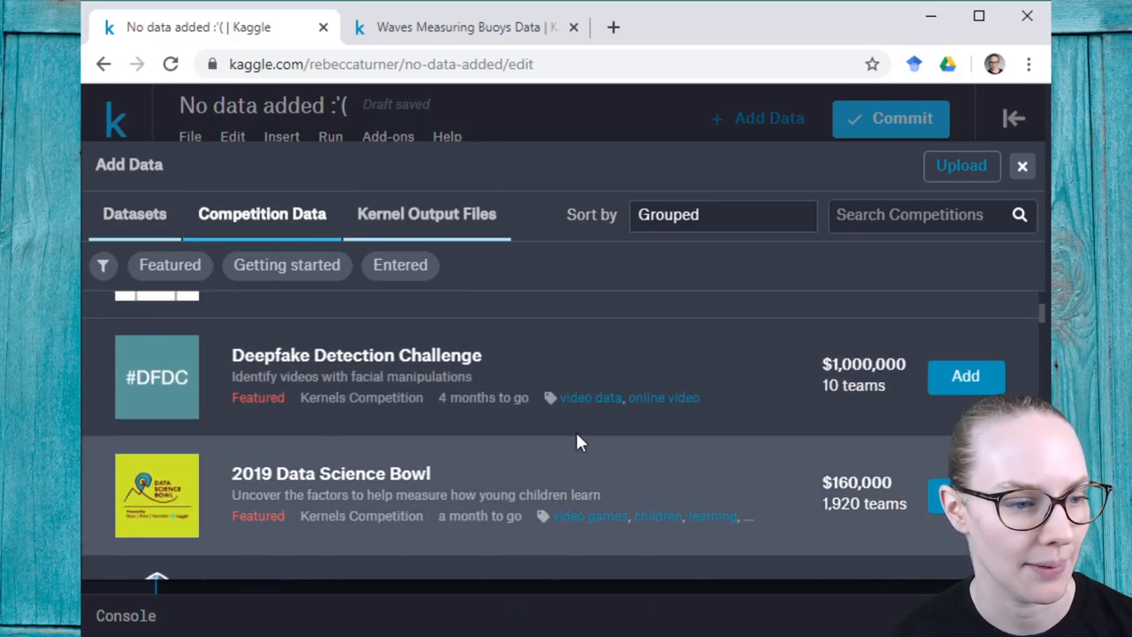
pyautogui.moveTo(690, 283)
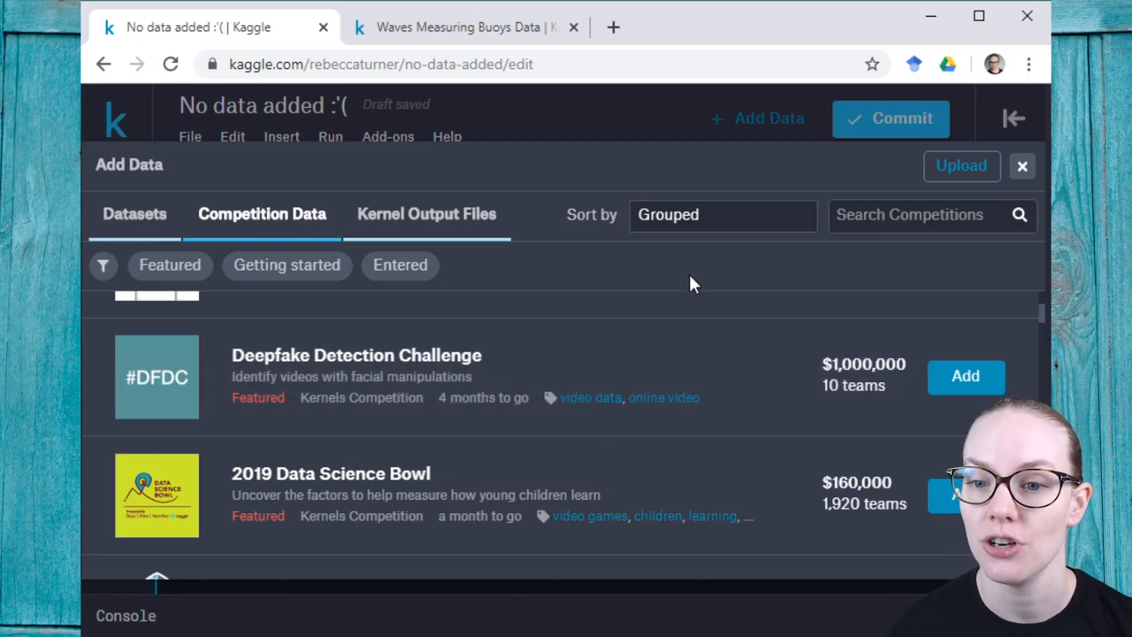
pyautogui.moveTo(694, 277)
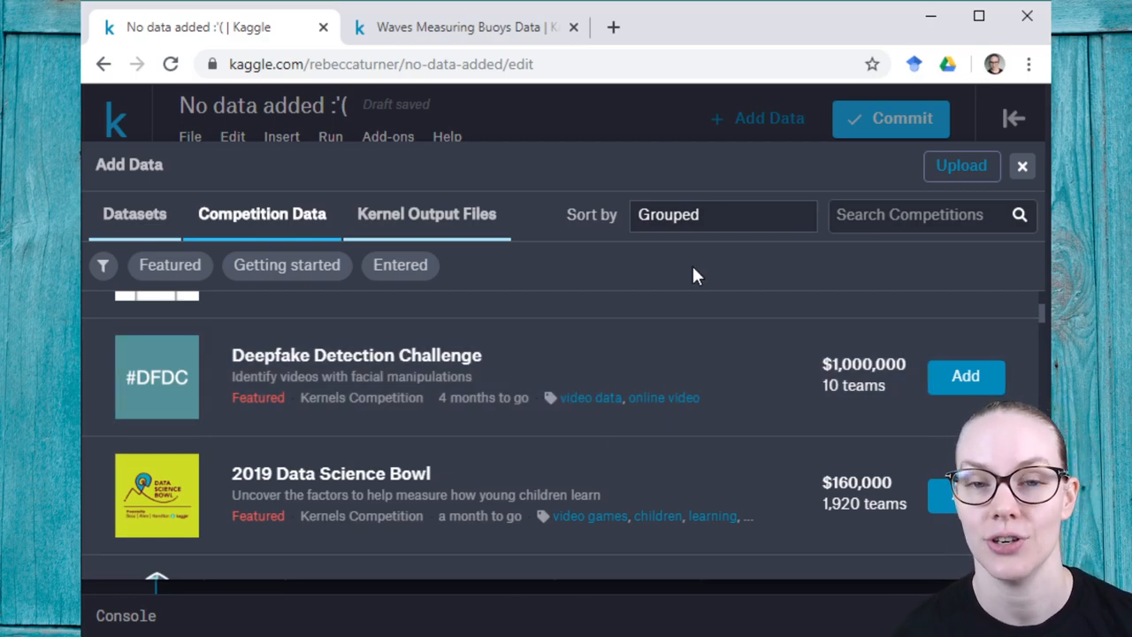
pyautogui.moveTo(748, 272)
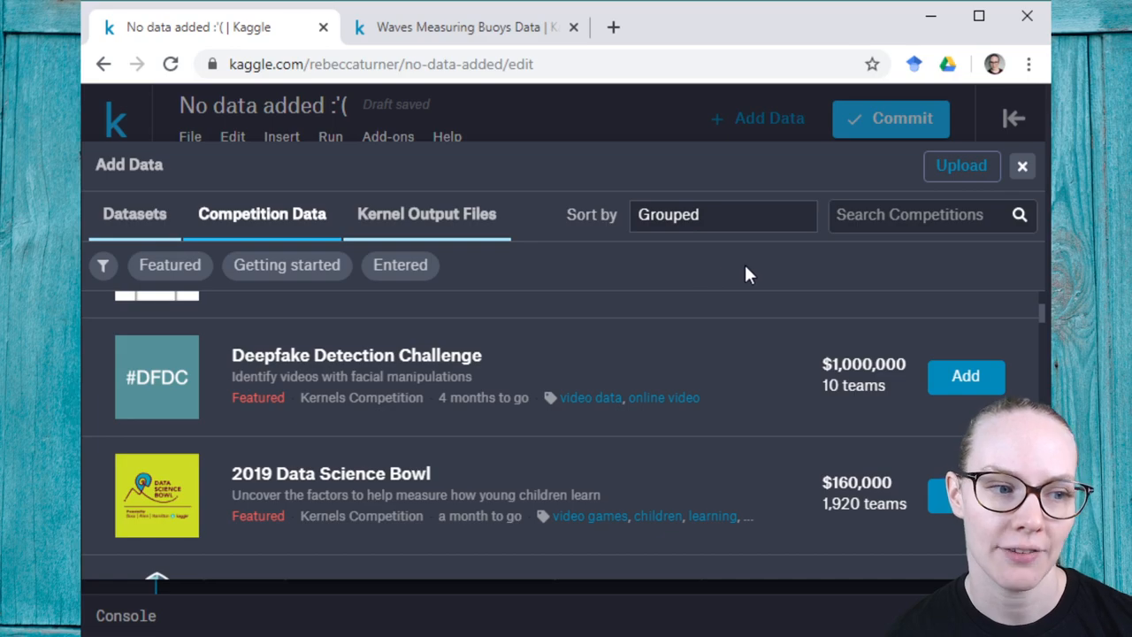
pyautogui.moveTo(766, 366)
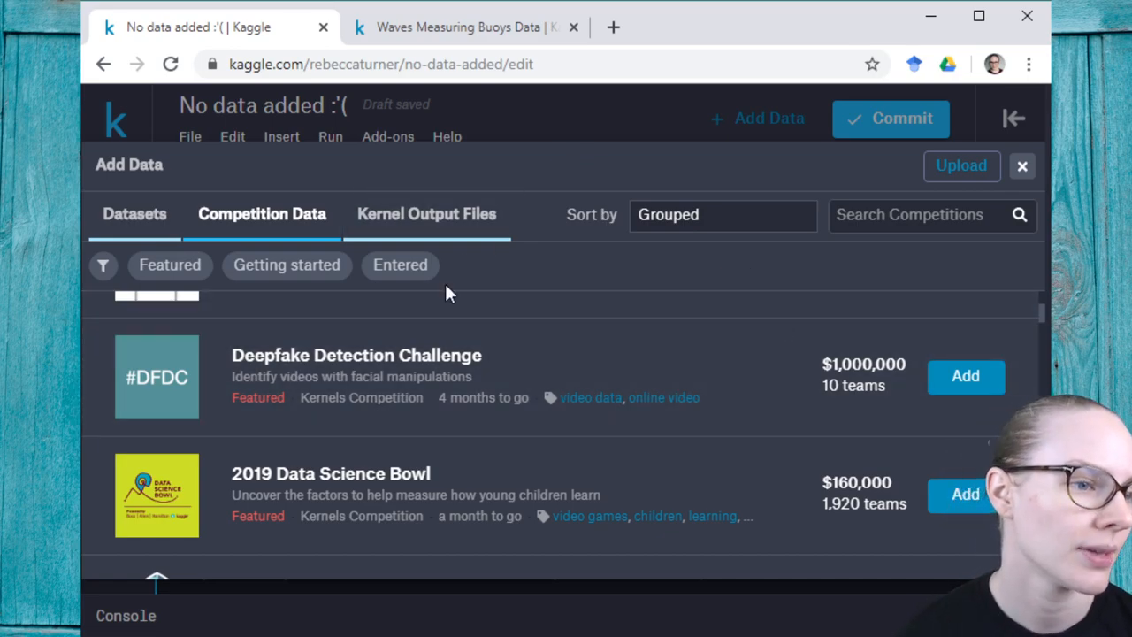
# Step: Browse Kernel Output Files and filter to Your Work, sorted by recently run
pyautogui.click(426, 213)
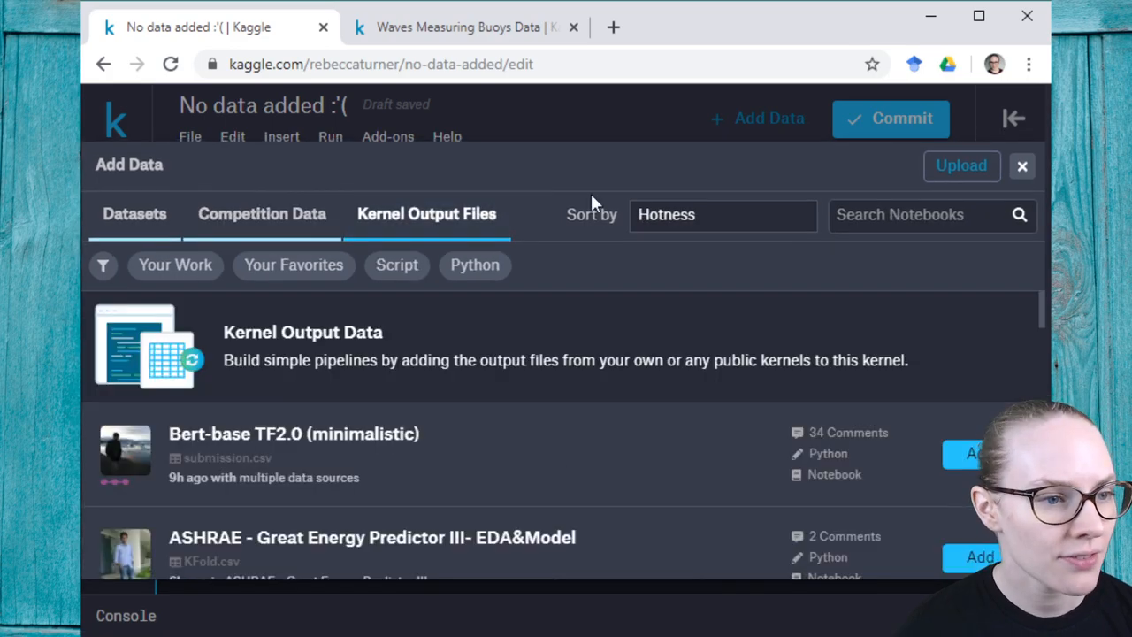
pyautogui.moveTo(775, 361)
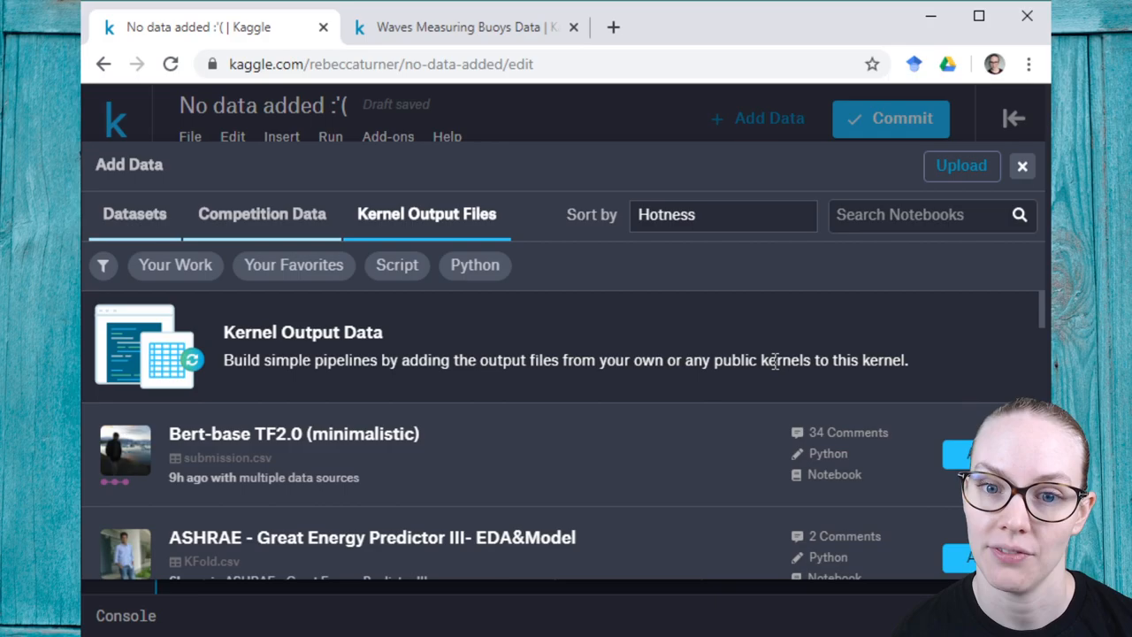
pyautogui.moveTo(776, 354)
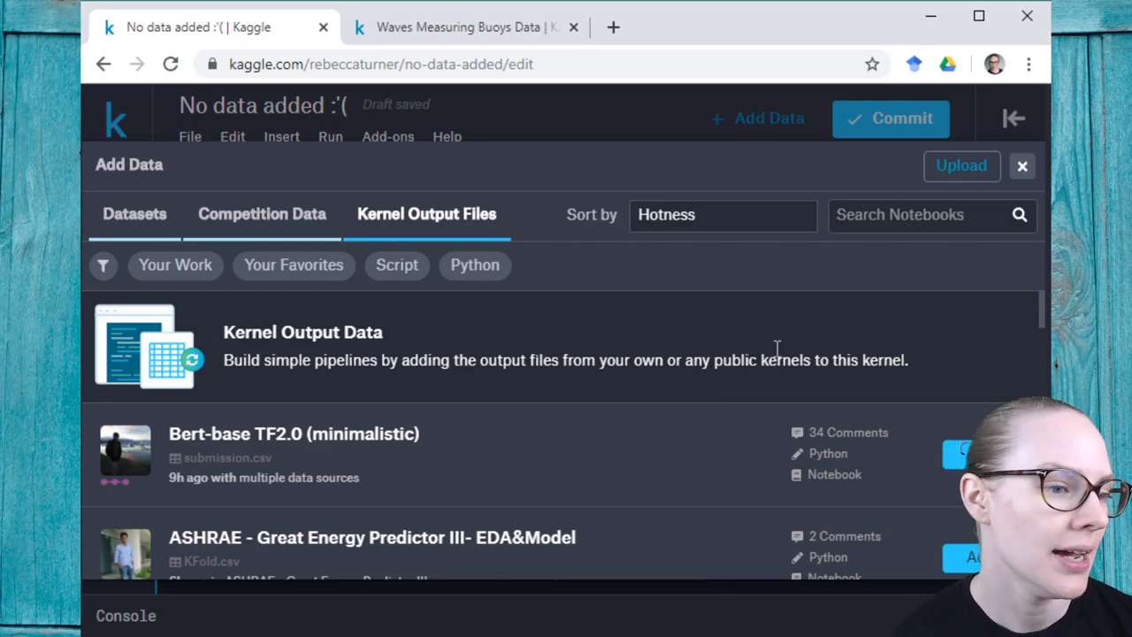
pyautogui.scroll(-3)
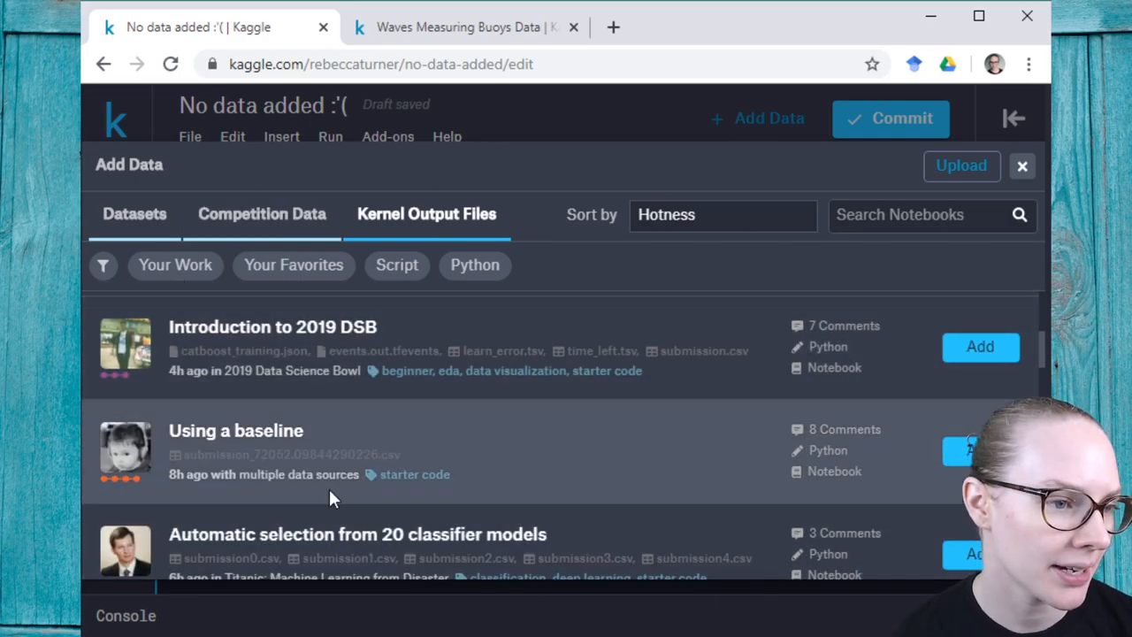
pyautogui.click(175, 264)
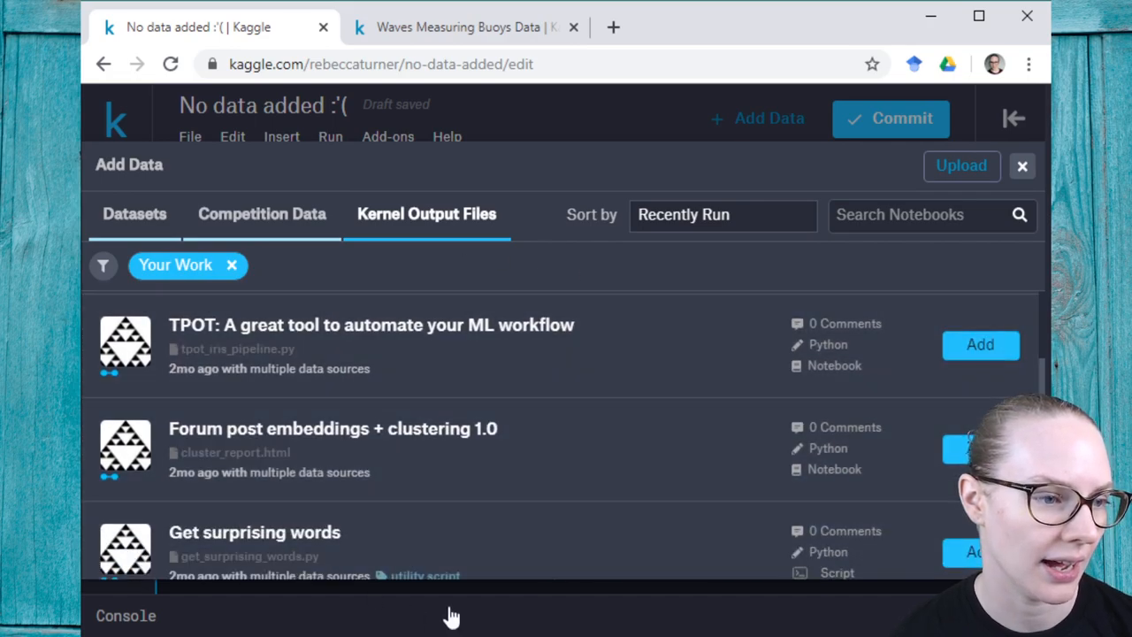
pyautogui.moveTo(455, 445)
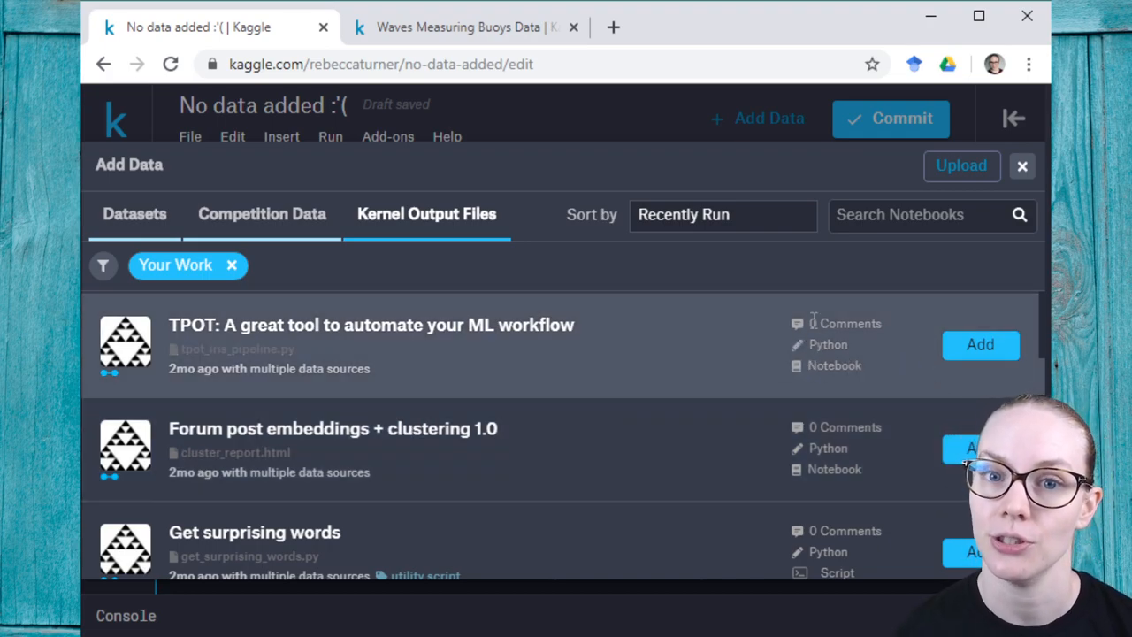
pyautogui.moveTo(469, 279)
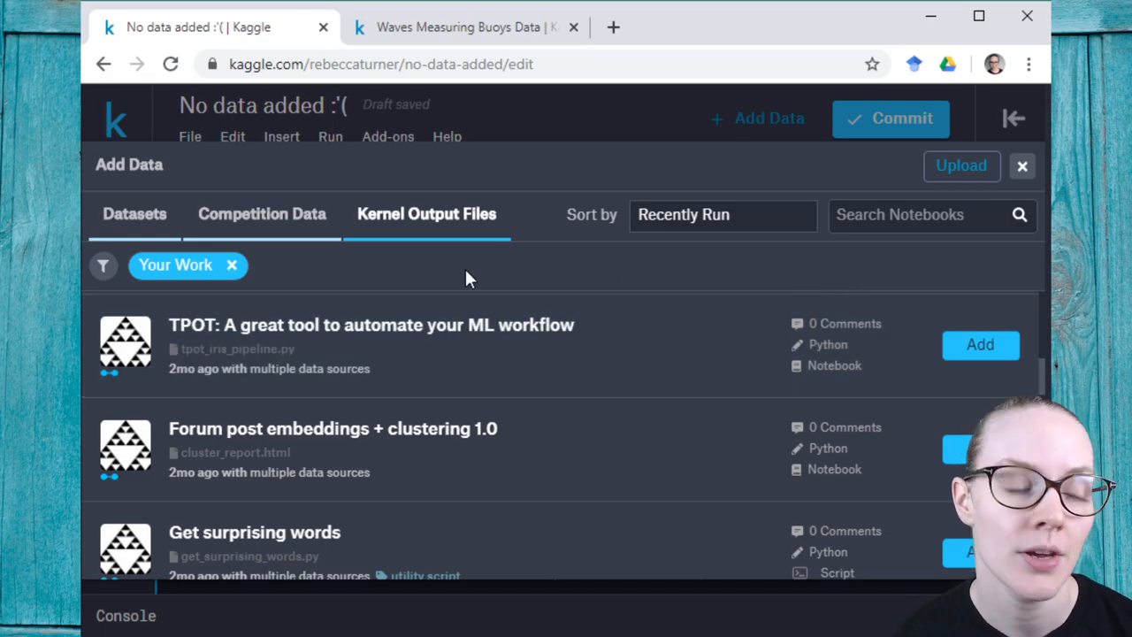
# Step: Cycle through Datasets and Competition Data back to unfiltered Kernel Output Files
pyautogui.click(134, 214)
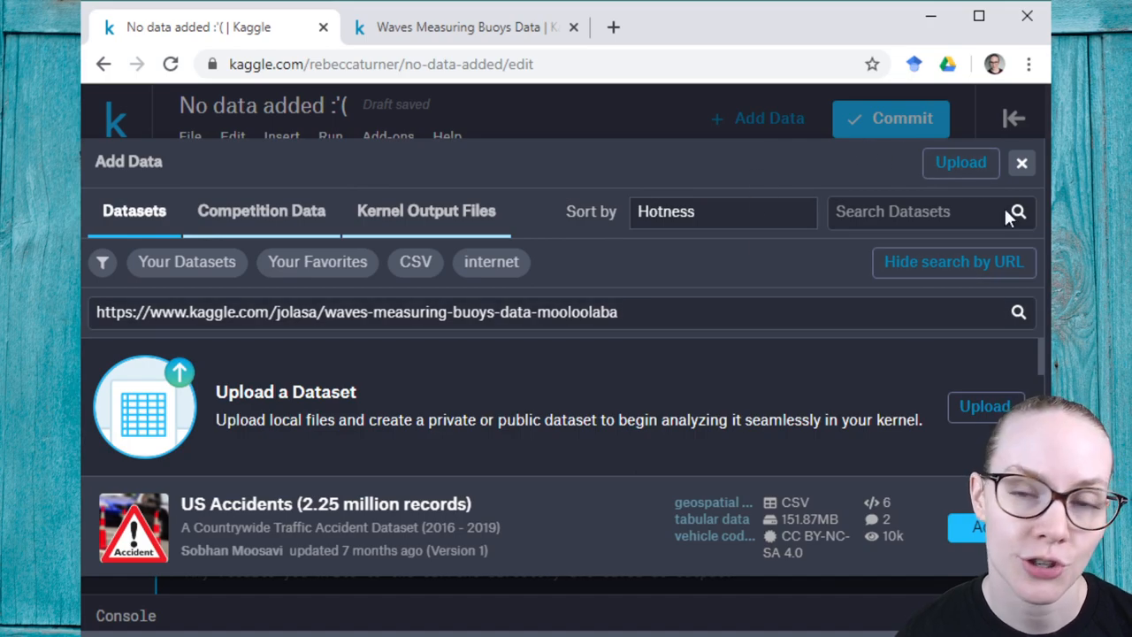
pyautogui.moveTo(134, 211)
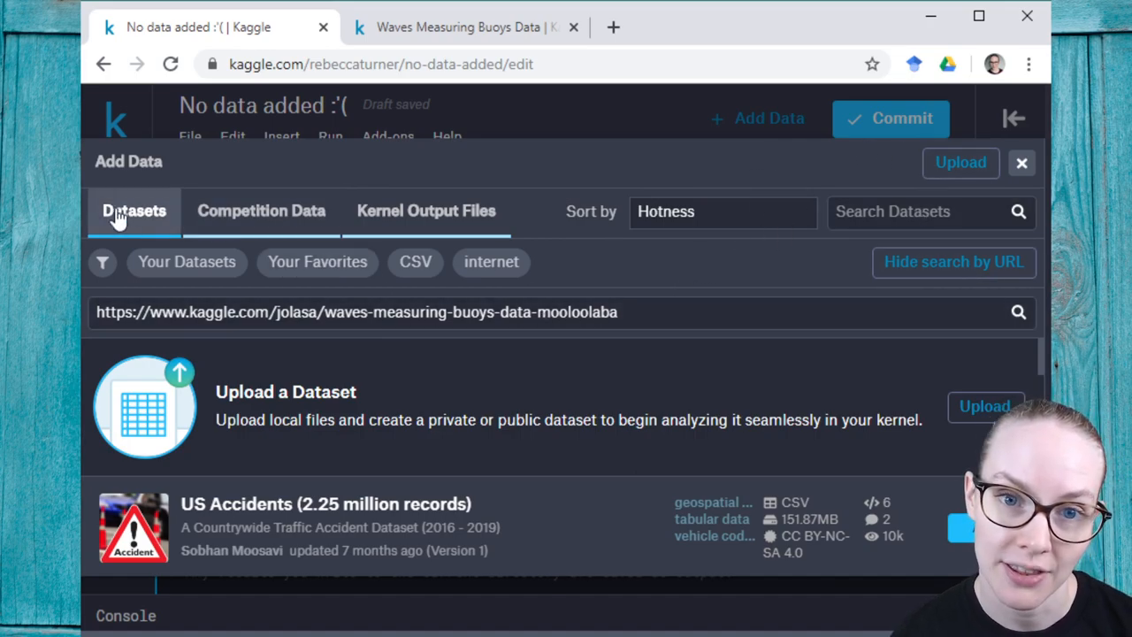
pyautogui.click(262, 213)
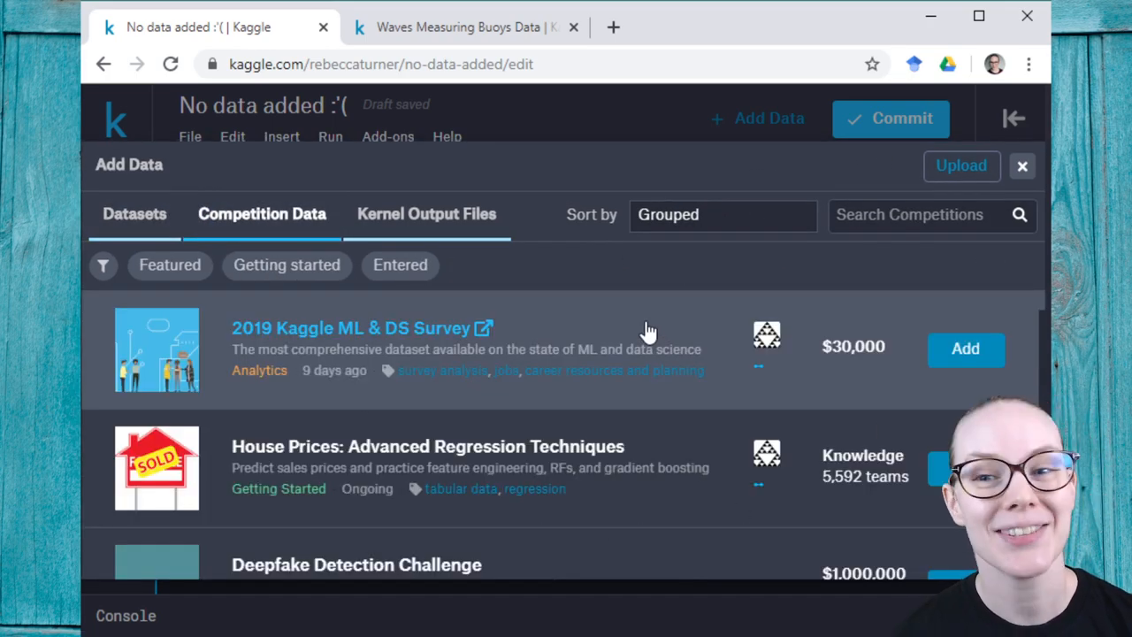
pyautogui.click(426, 214)
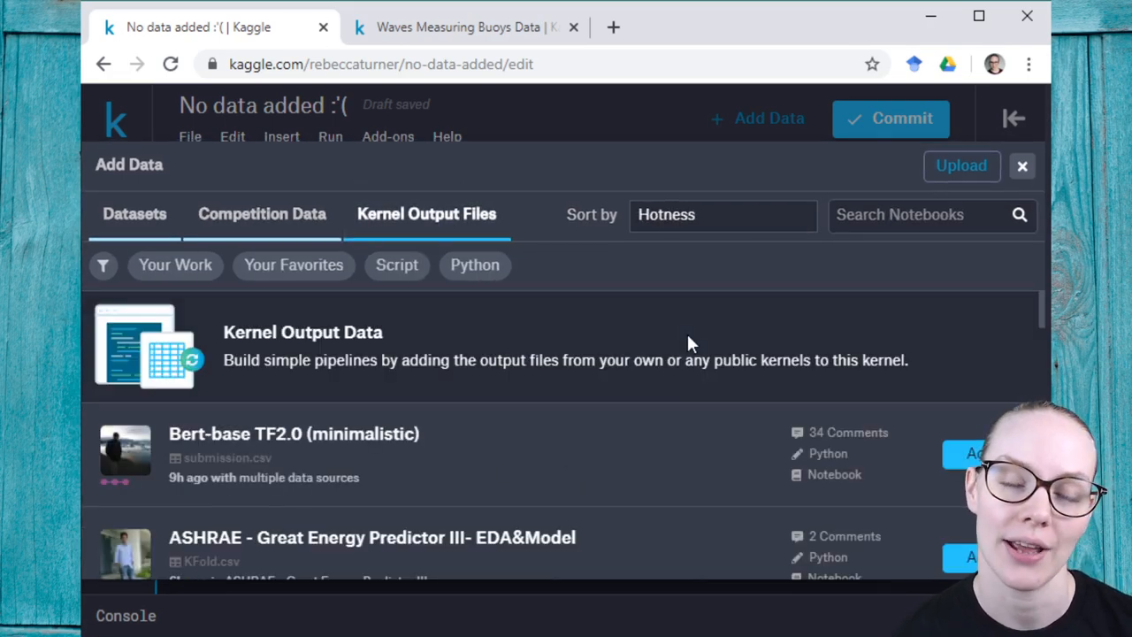